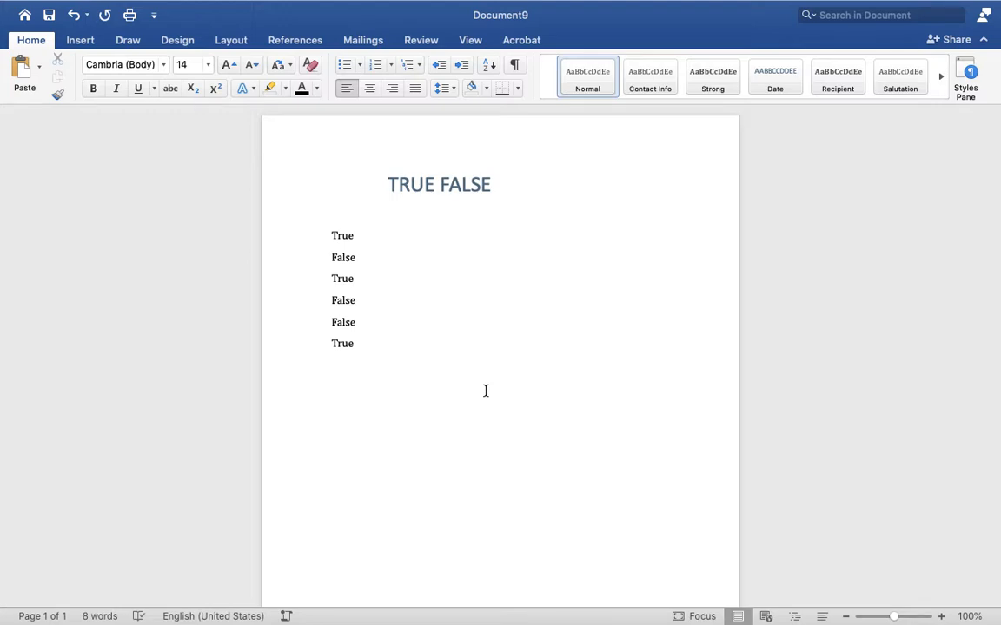
Close the About Word window, then tick Developer under Ribbon & Toolbar preferences and save.
{"action": "left_click", "coordinate": [432, 236]}
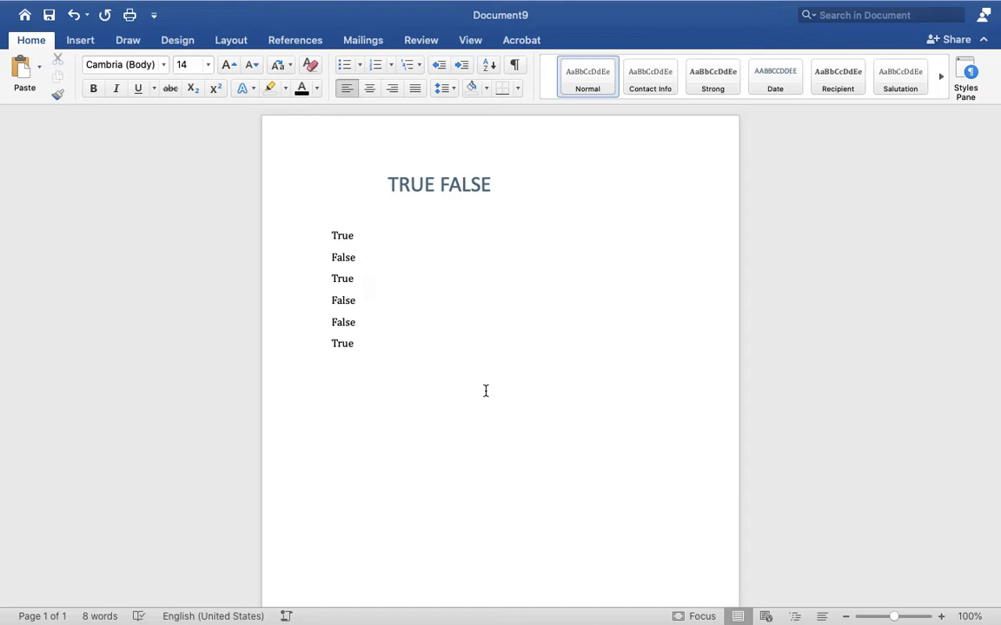
{"action": "mouse_move", "coordinate": [43, 7]}
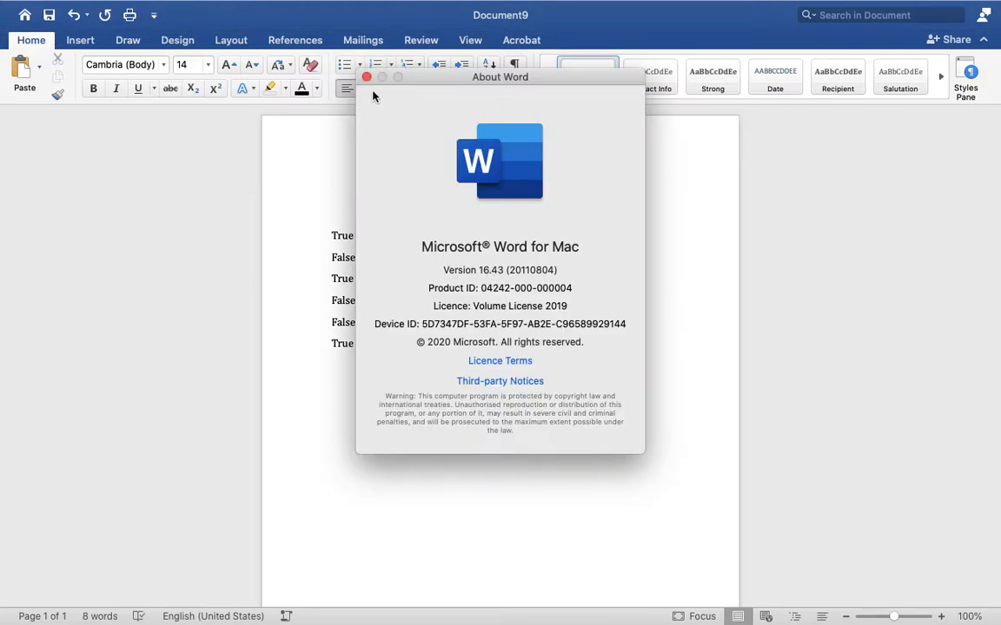
{"action": "left_click", "coordinate": [366, 77]}
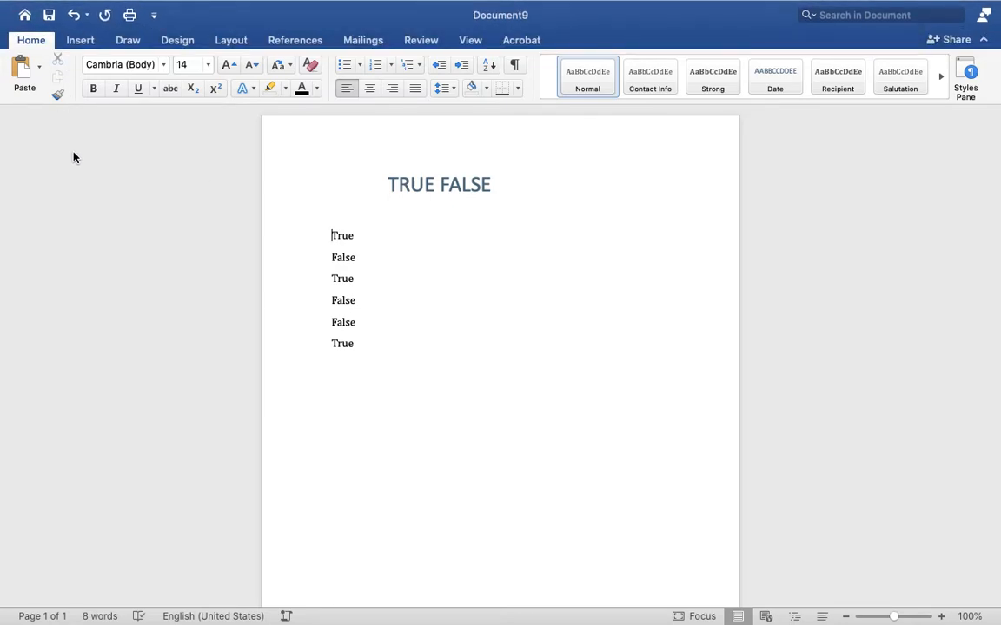
{"action": "mouse_move", "coordinate": [551, 46]}
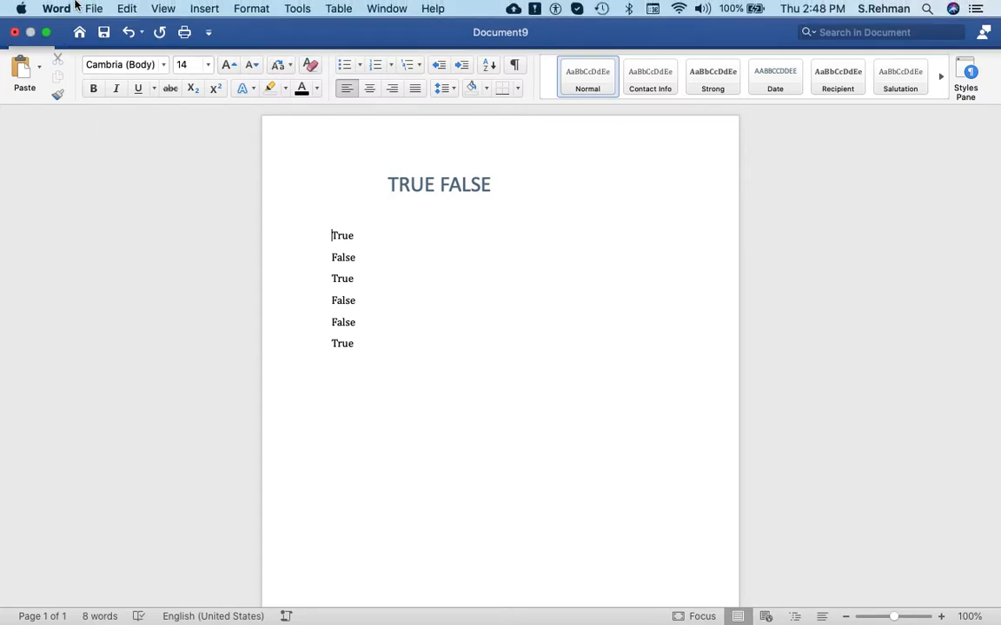
{"action": "left_click", "coordinate": [56, 8]}
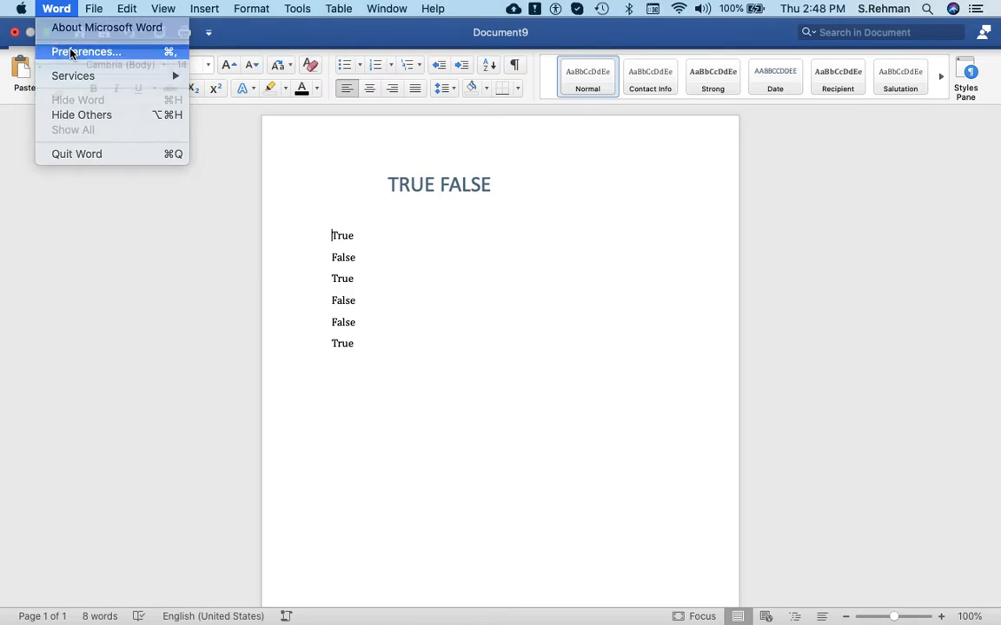
{"action": "left_click", "coordinate": [87, 51]}
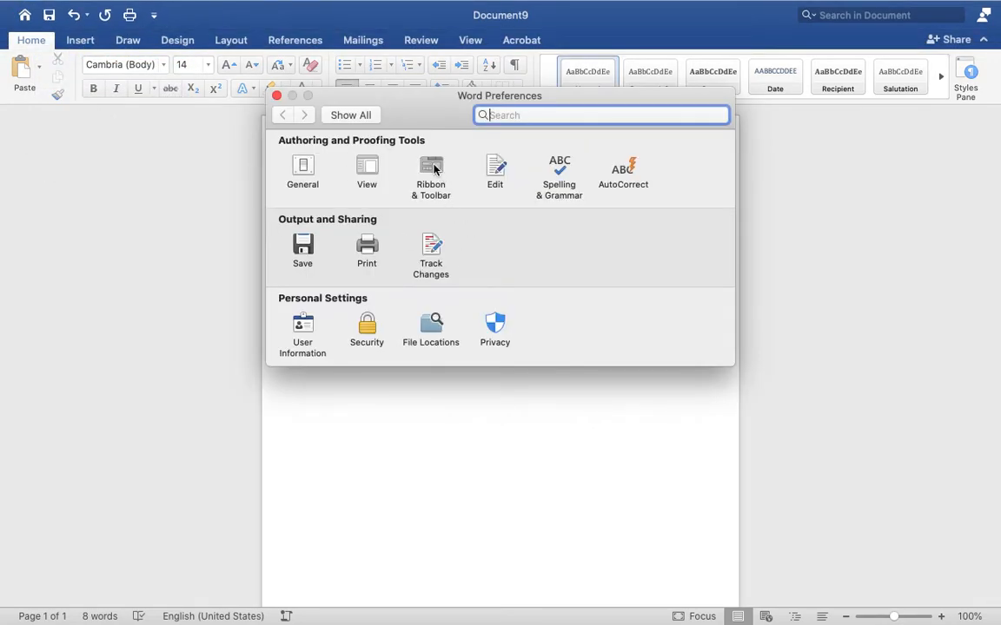
{"action": "left_click", "coordinate": [431, 174]}
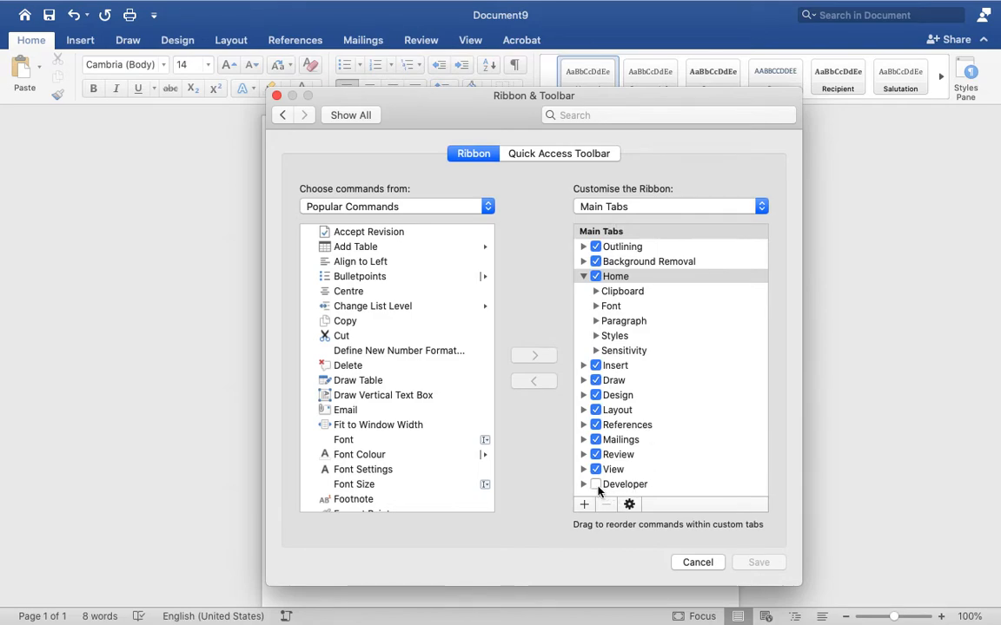
{"action": "left_click", "coordinate": [595, 484]}
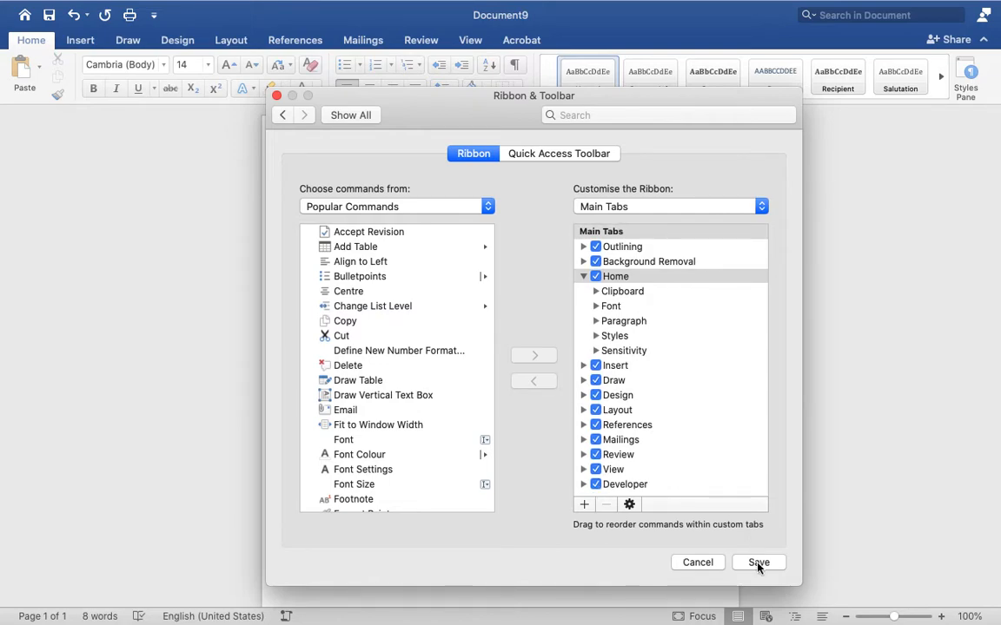
{"action": "left_click", "coordinate": [758, 562]}
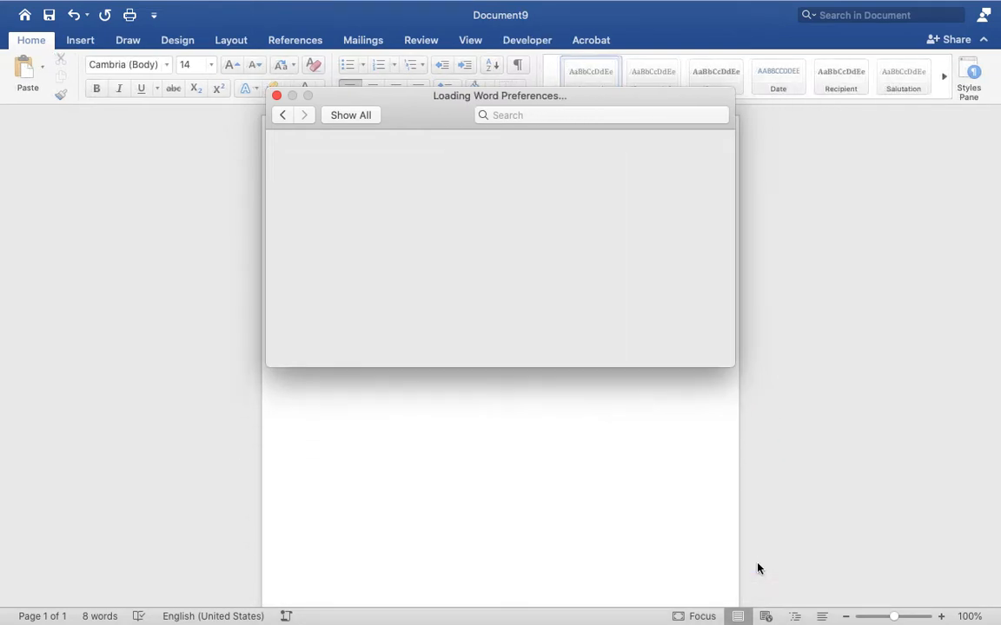
{"action": "left_click", "coordinate": [277, 95]}
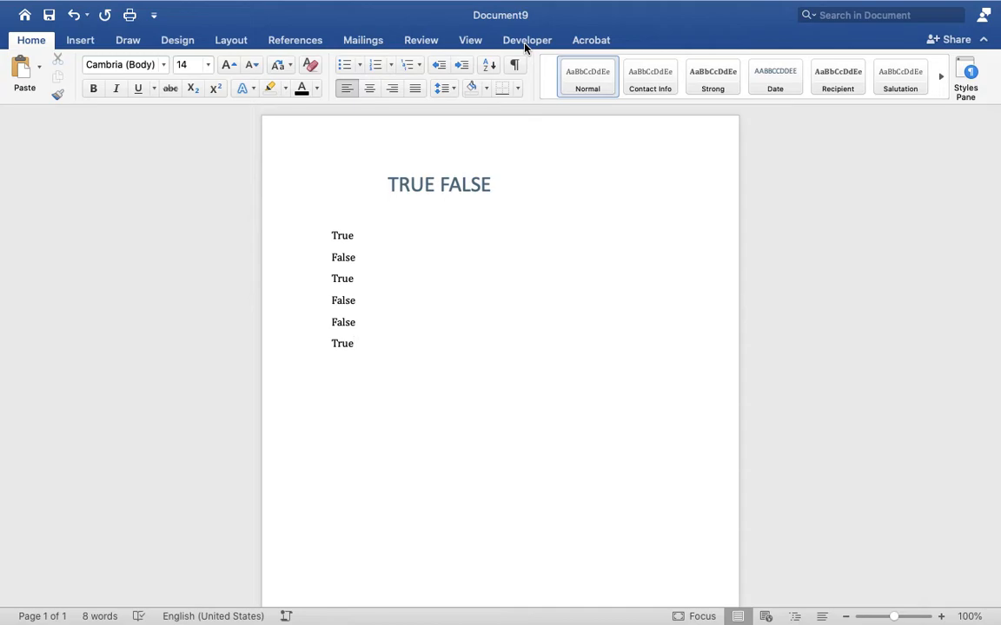
Switch to the Developer tab and add a check box before the first True line.
{"action": "left_click", "coordinate": [353, 343]}
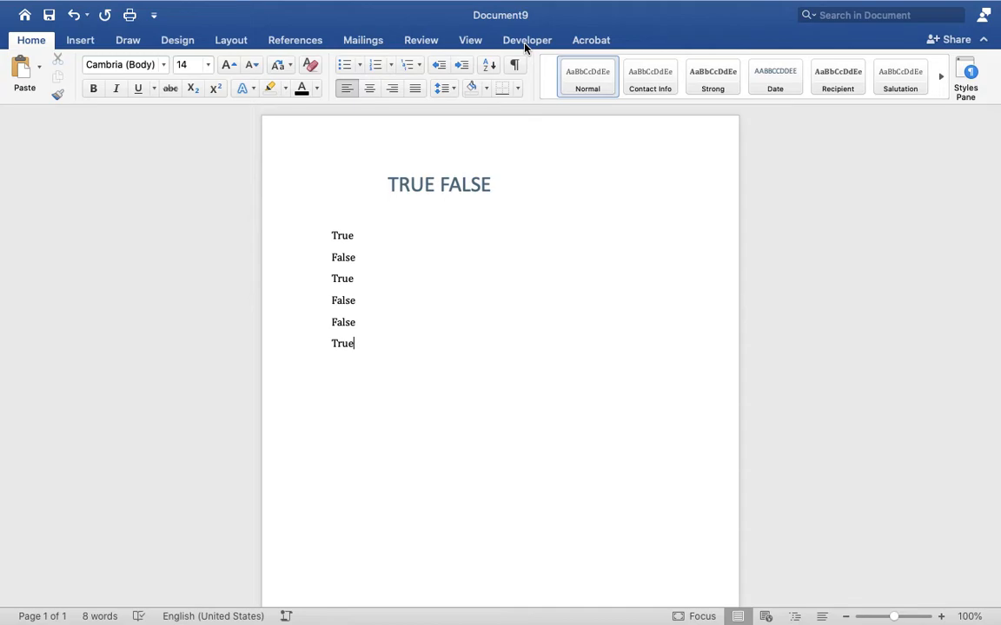
{"action": "left_click", "coordinate": [526, 40]}
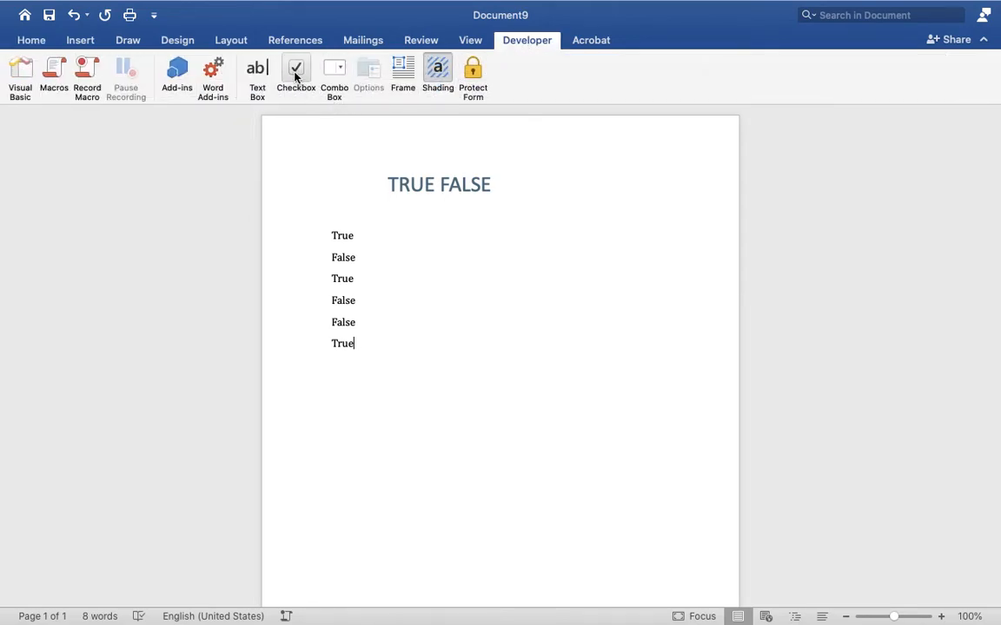
{"action": "left_click", "coordinate": [295, 78]}
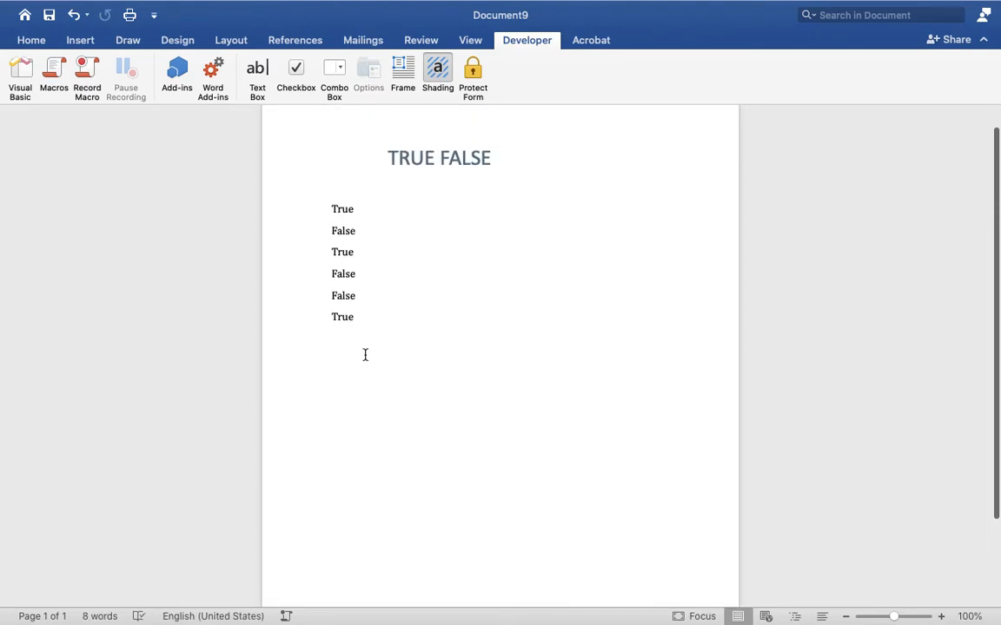
{"action": "scroll", "scroll_direction": "up", "scroll_amount": 3}
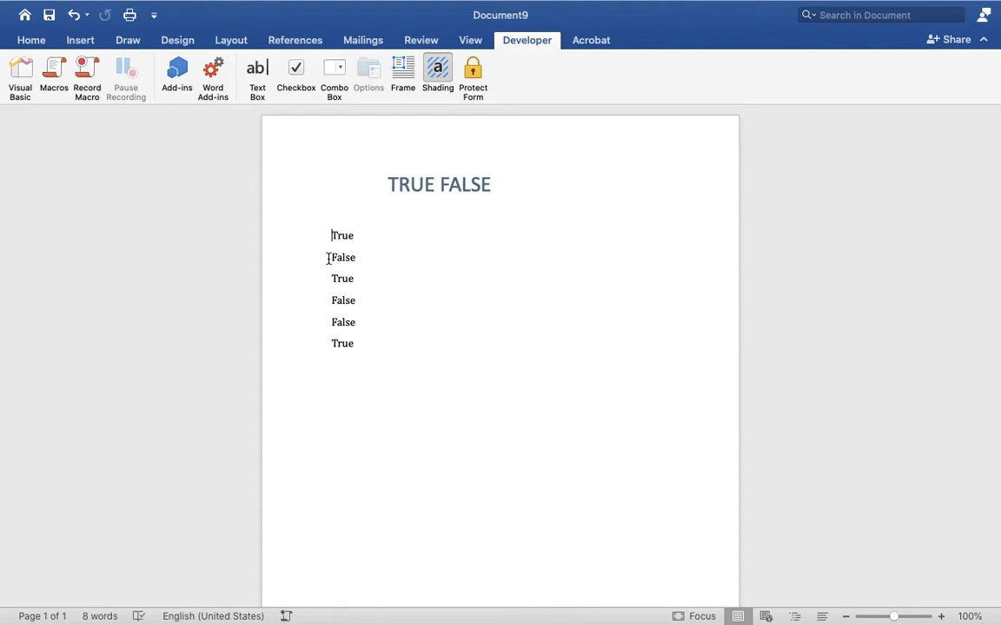
{"action": "mouse_move", "coordinate": [311, 121]}
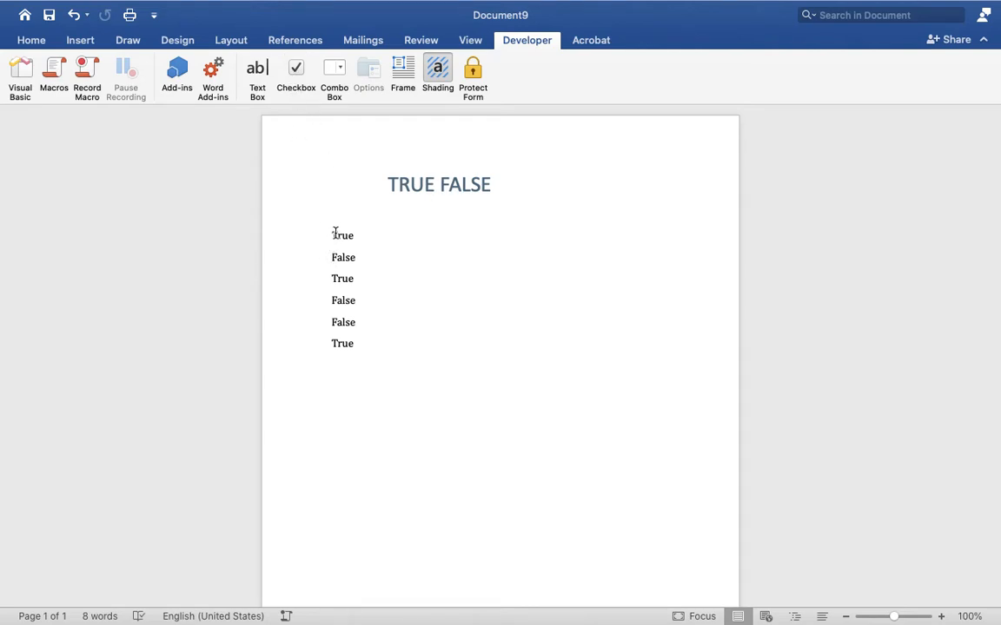
{"action": "left_click", "coordinate": [295, 68]}
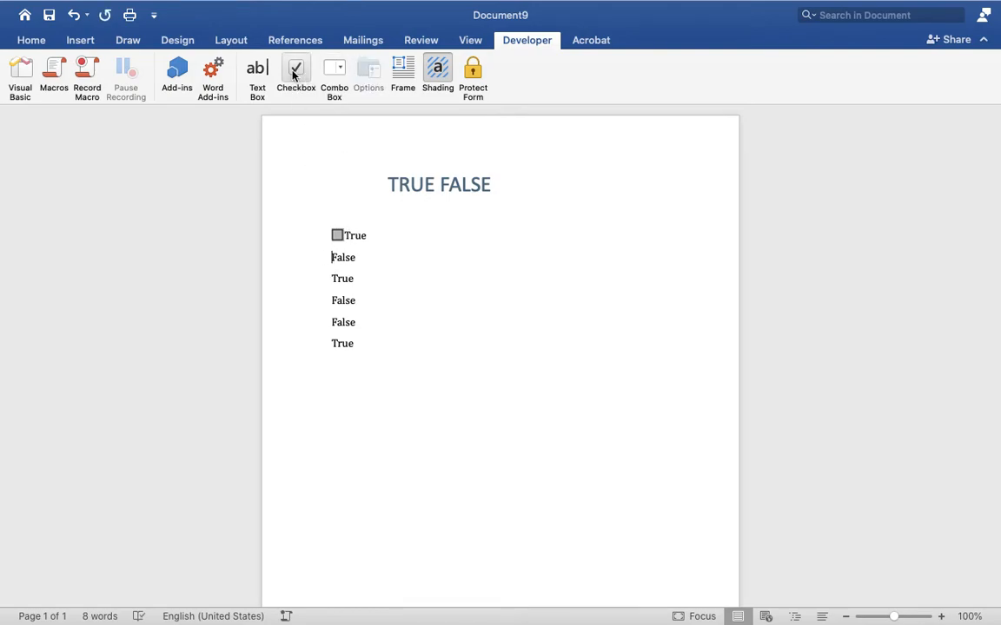
Insert check box form fields before the first False and the following lines, up to the last True.
{"action": "left_click", "coordinate": [295, 70]}
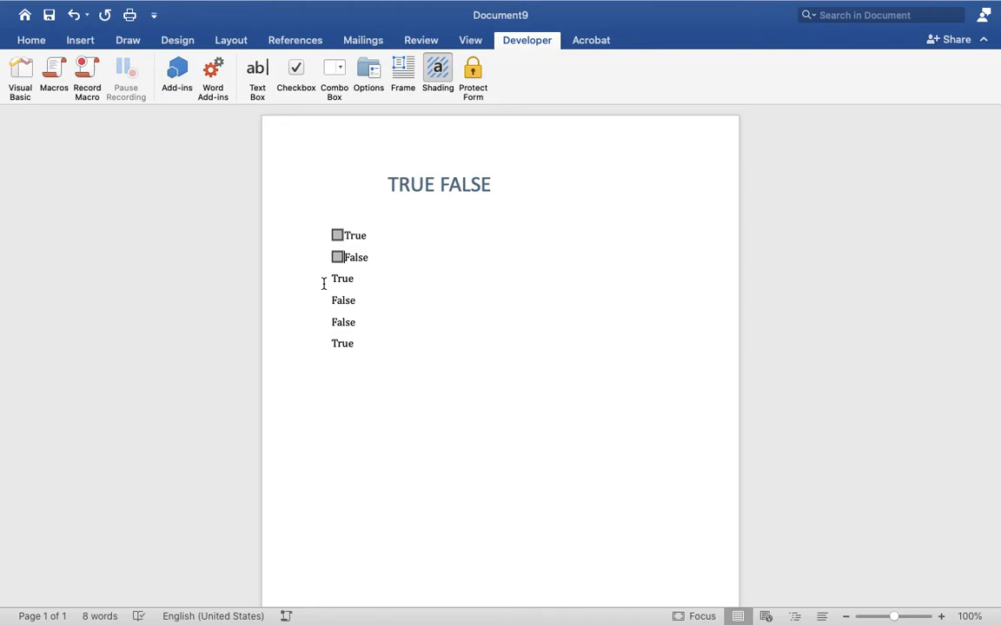
{"action": "left_click", "coordinate": [295, 68]}
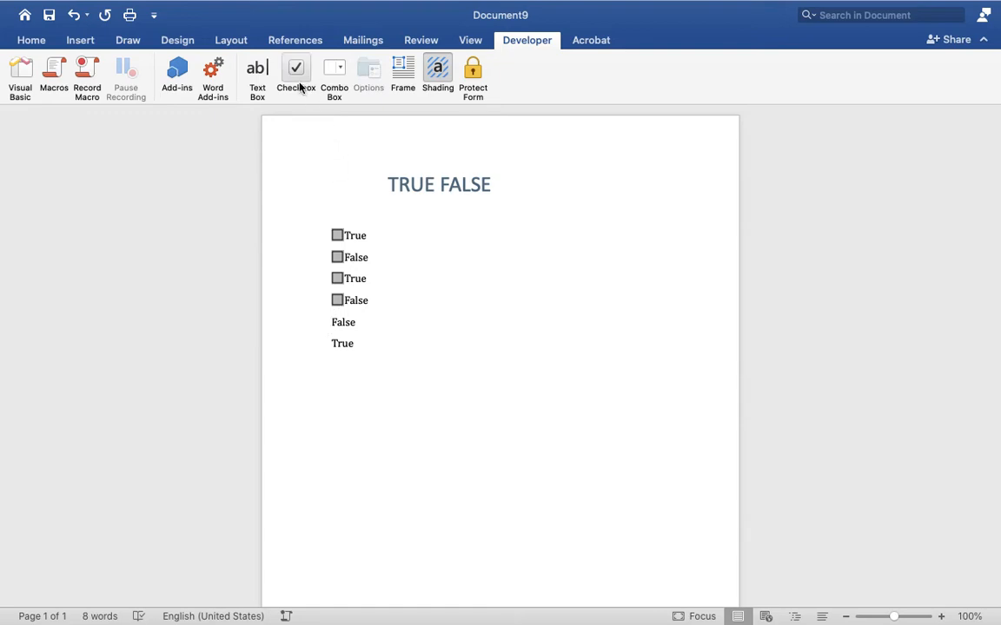
{"action": "left_click", "coordinate": [296, 68]}
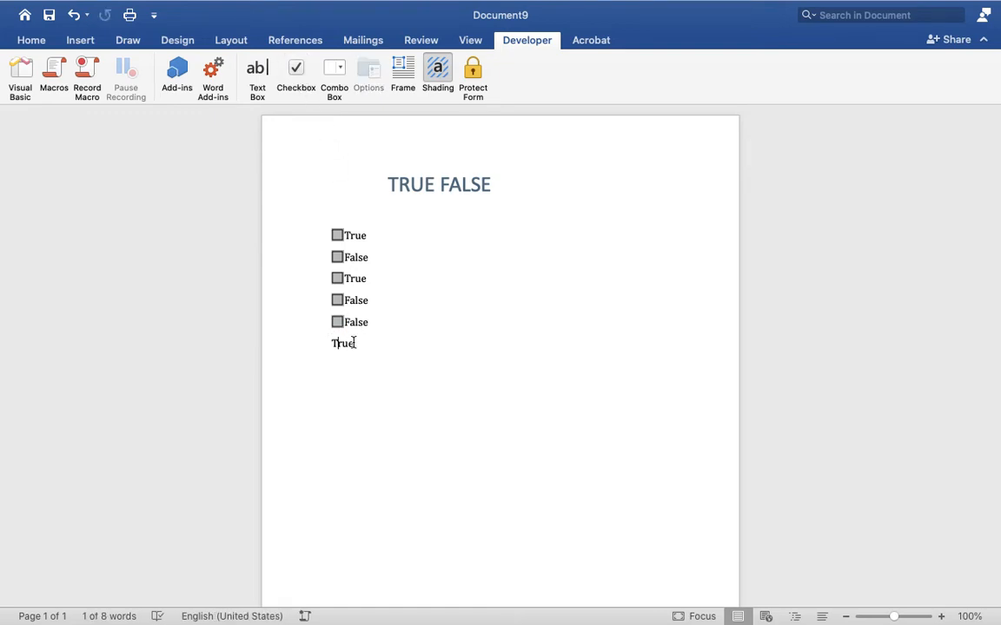
{"action": "left_click", "coordinate": [296, 68]}
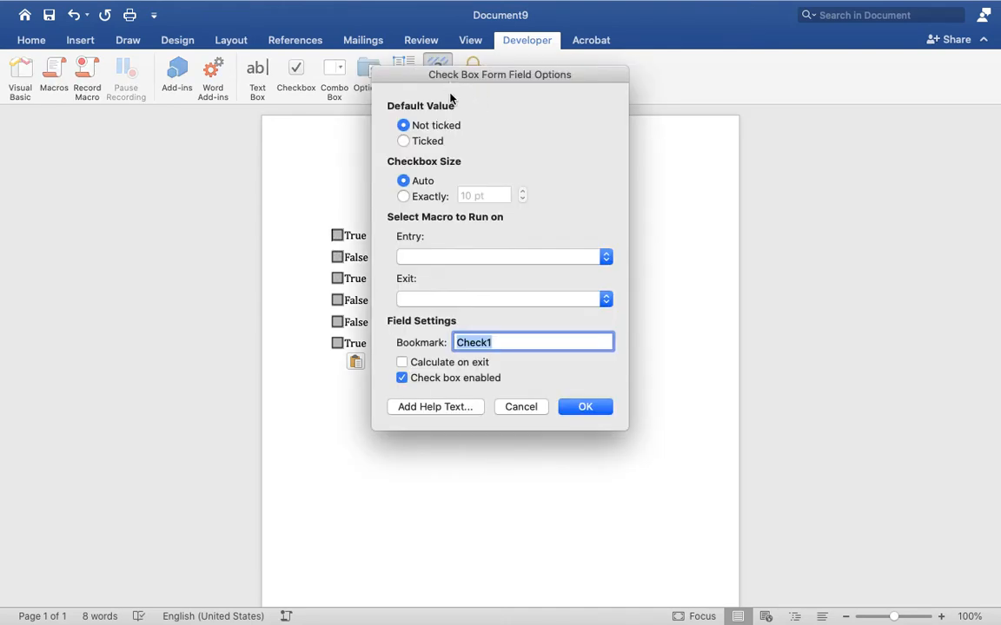
Dismiss the check box Options dialog without making changes.
{"action": "left_click", "coordinate": [585, 406]}
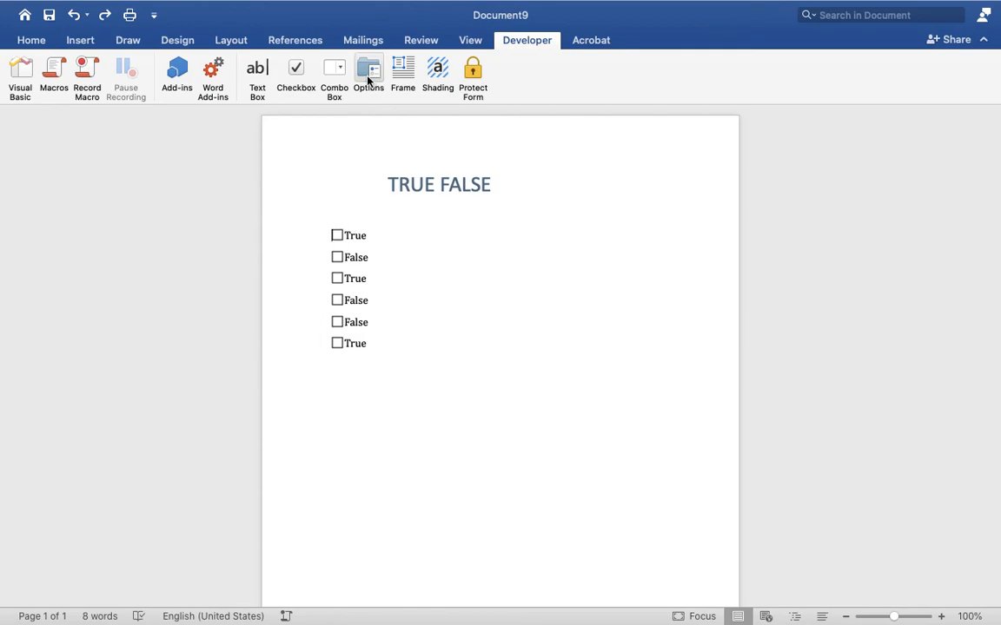
Set the default value of the first True and first False check boxes to Ticked.
{"action": "left_click", "coordinate": [368, 72]}
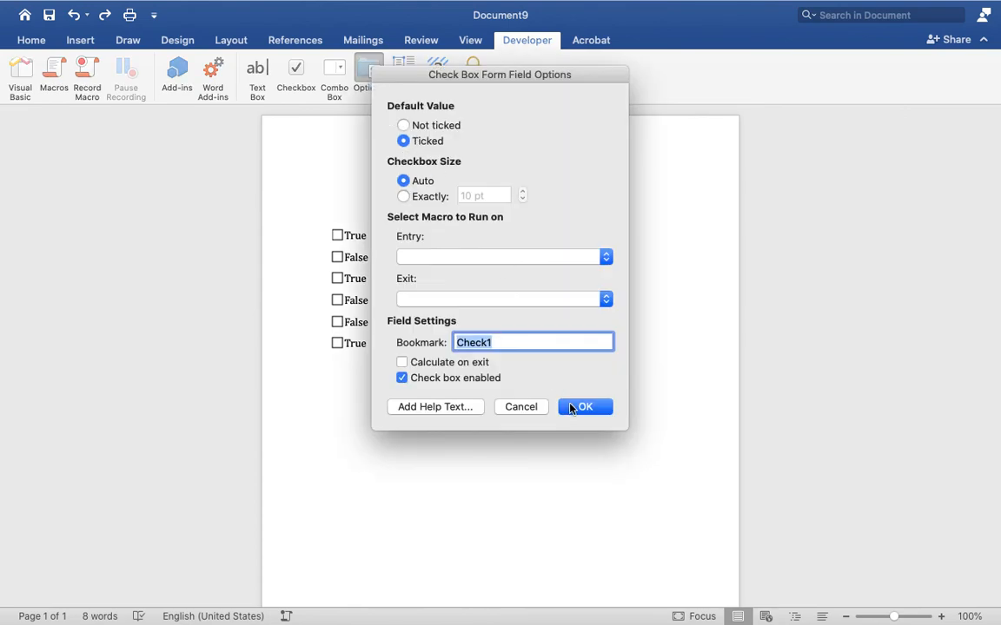
{"action": "left_click", "coordinate": [585, 406]}
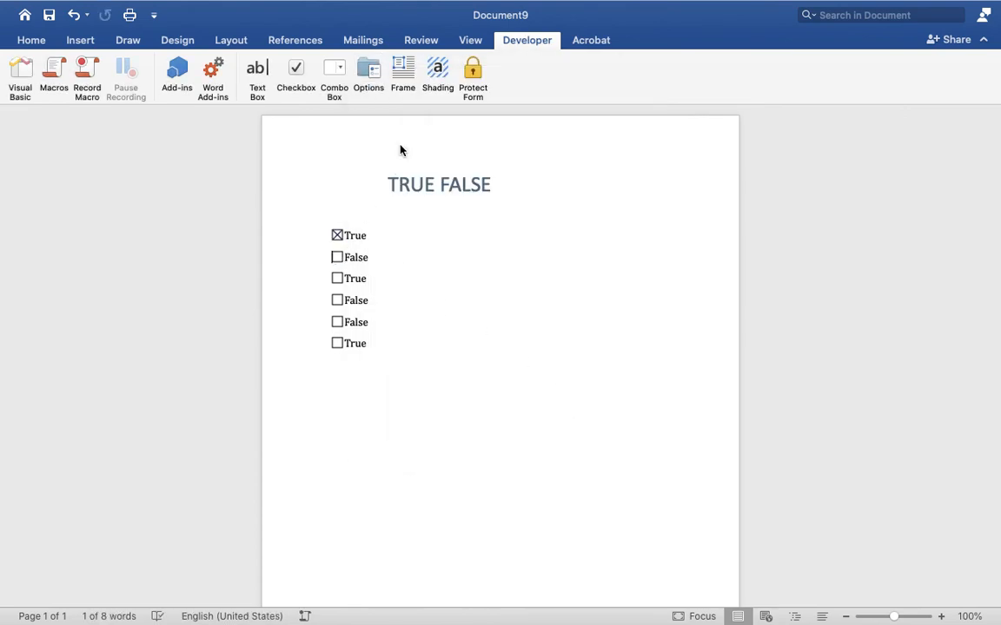
{"action": "left_click", "coordinate": [368, 76]}
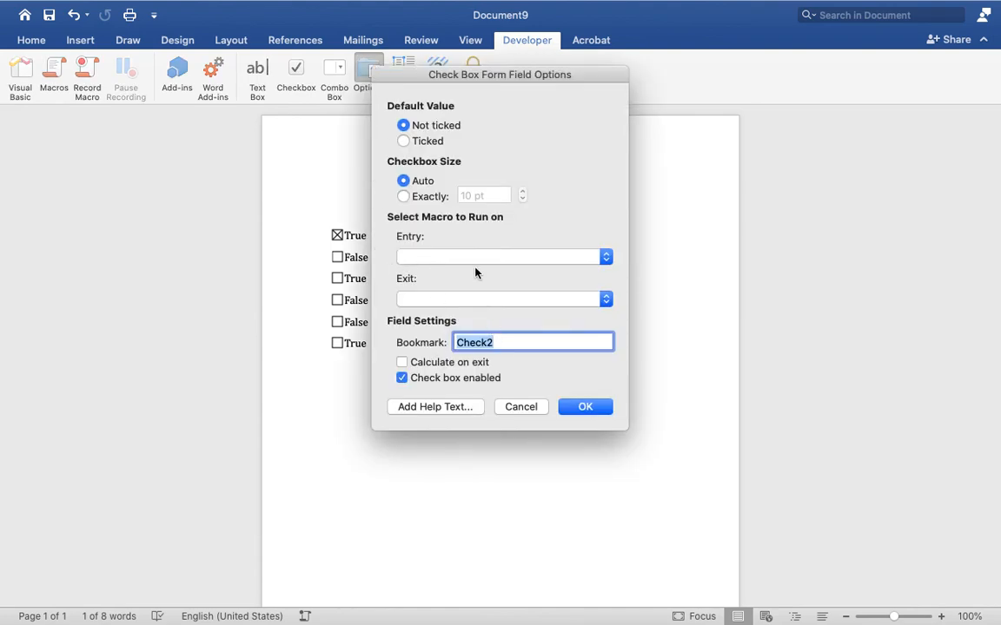
{"action": "left_click", "coordinate": [584, 407]}
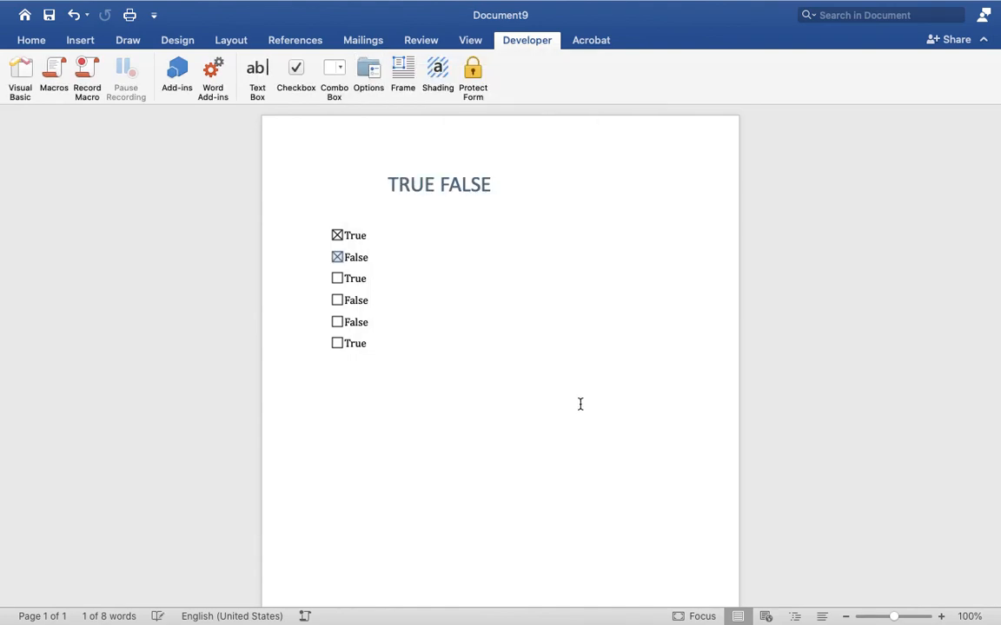